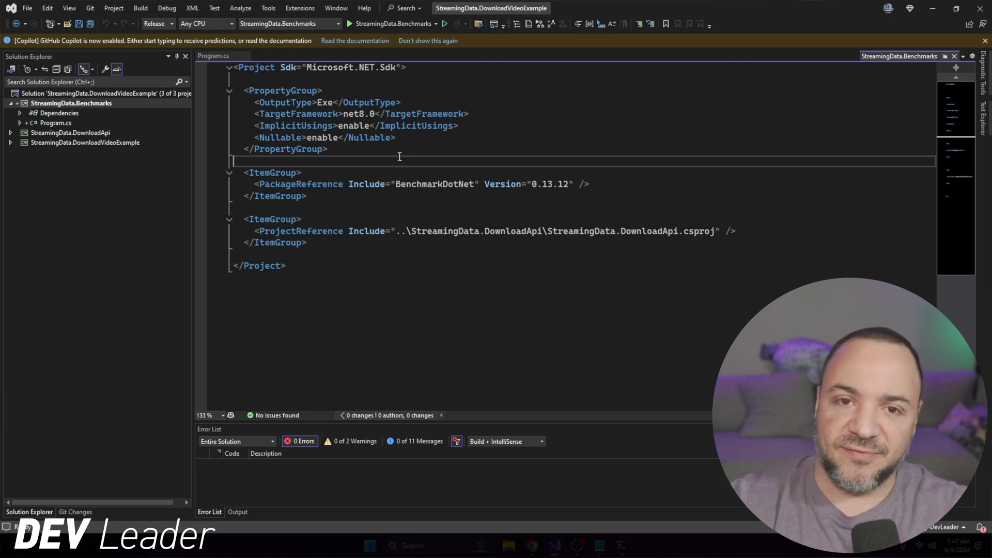
pyautogui.moveTo(367, 137)
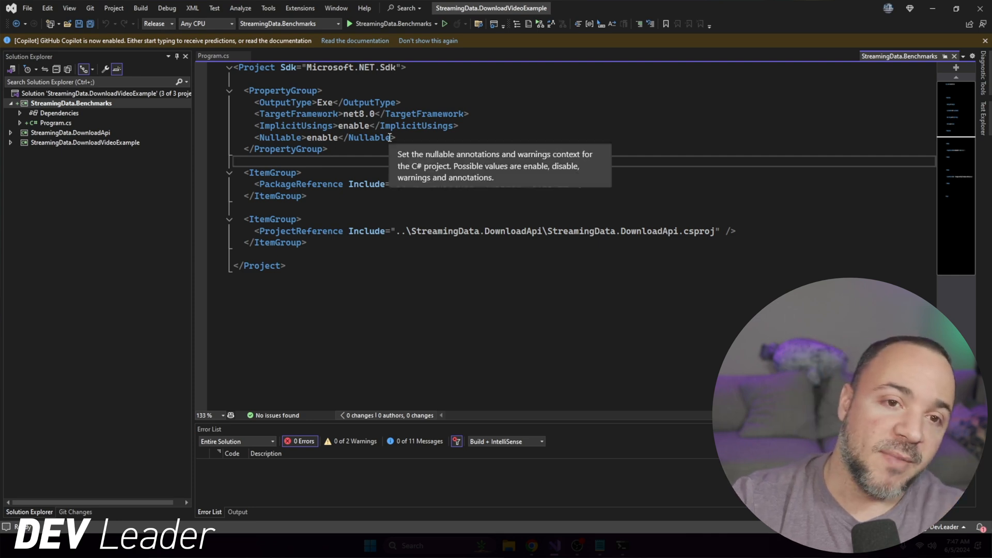
pyautogui.moveTo(477, 146)
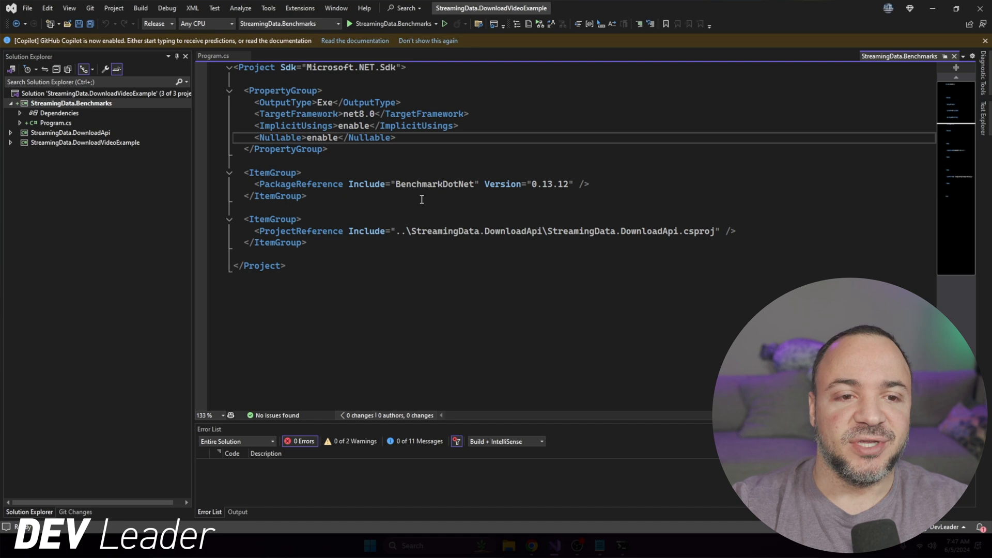
# Select text within Program.cs near the Setup method and NetworkStream_ToNullStream benchmark
pyautogui.moveTo(241, 219); pyautogui.dragTo(306, 242)
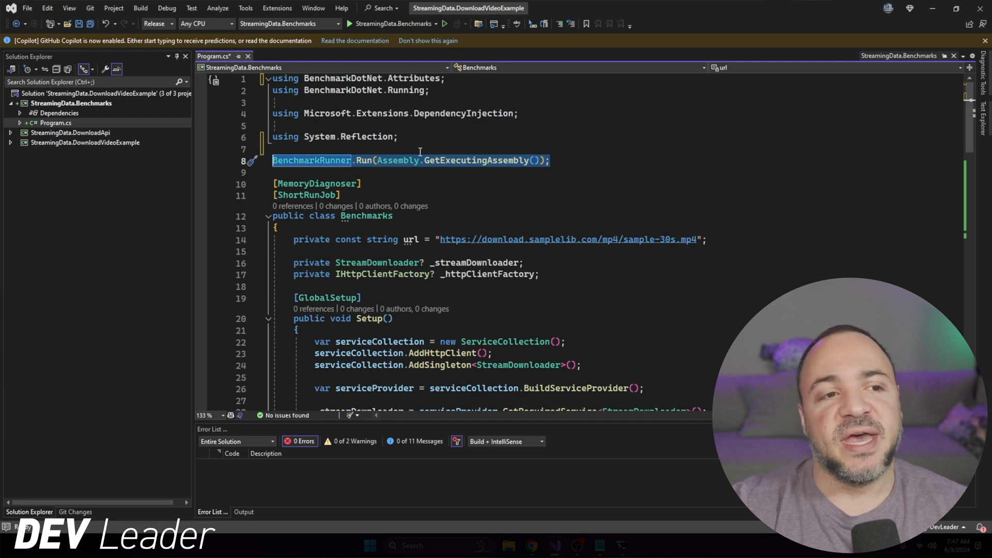
pyautogui.moveTo(399, 160)
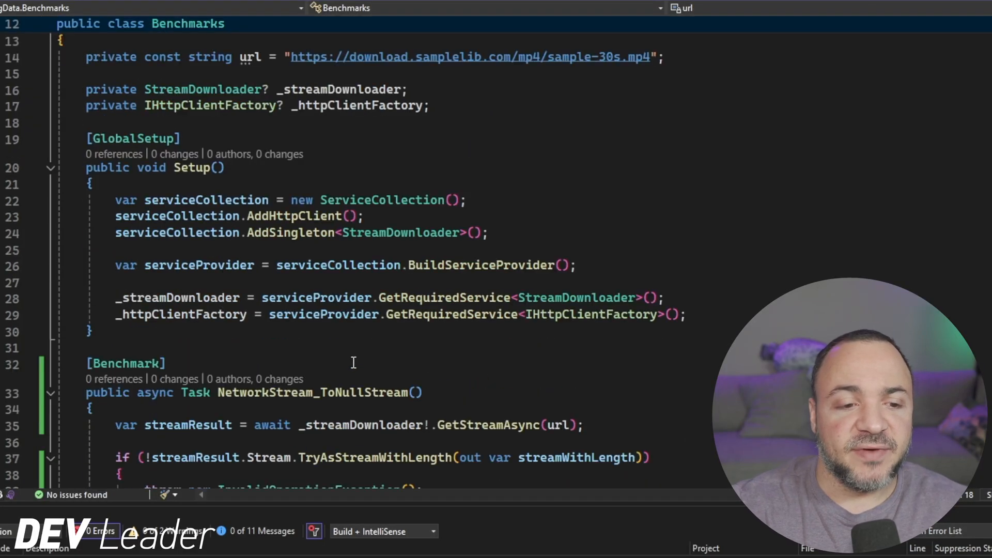
pyautogui.scroll(-3)
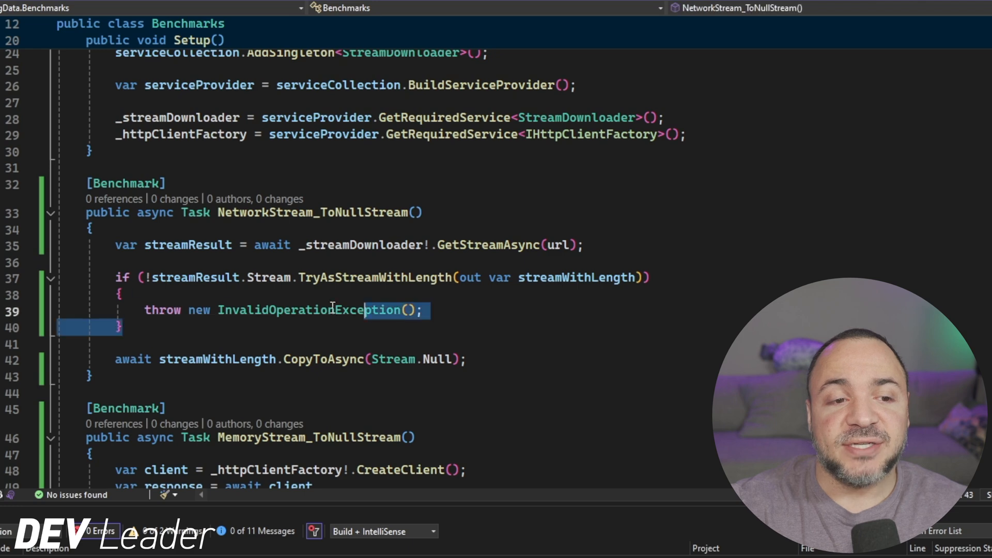
pyautogui.click(424, 213)
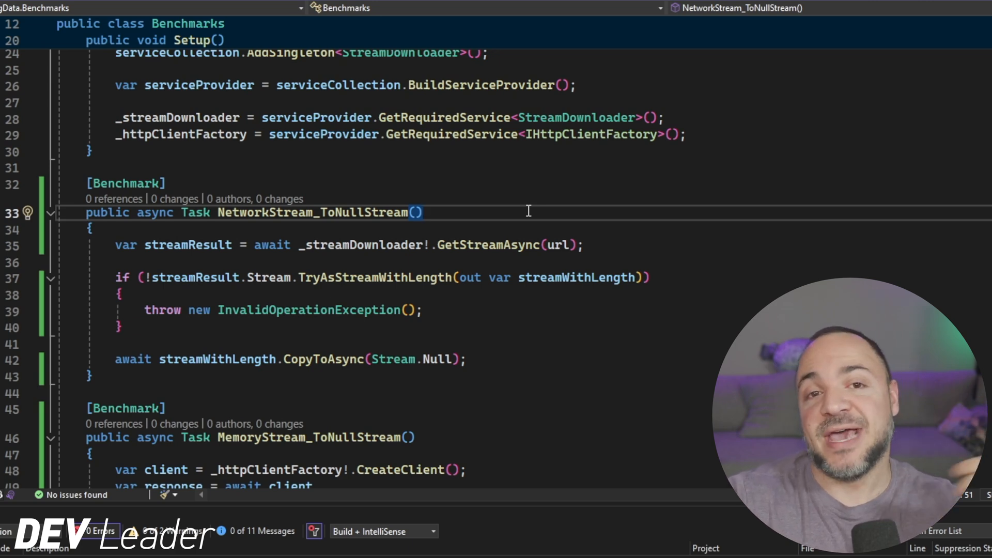
pyautogui.moveTo(515, 232)
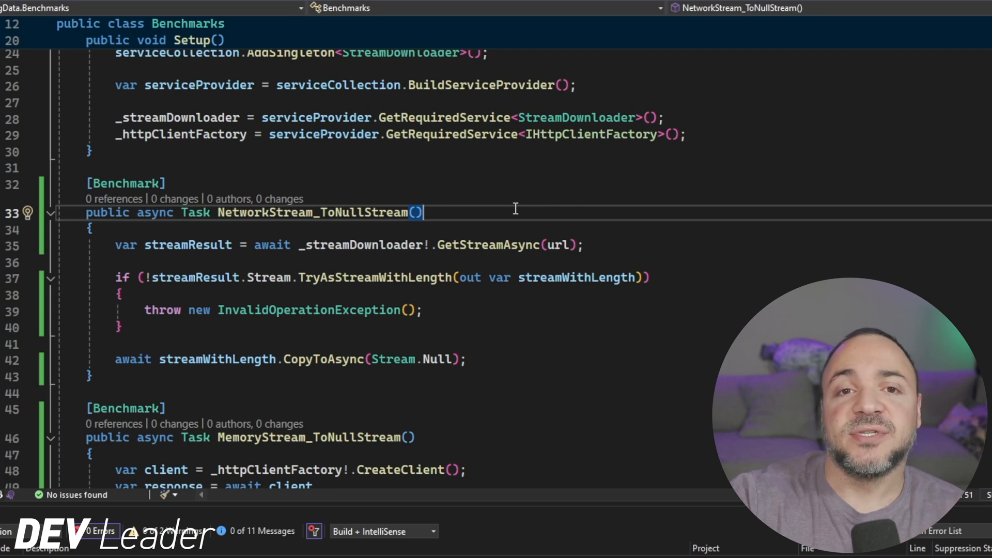
pyautogui.moveTo(448, 212)
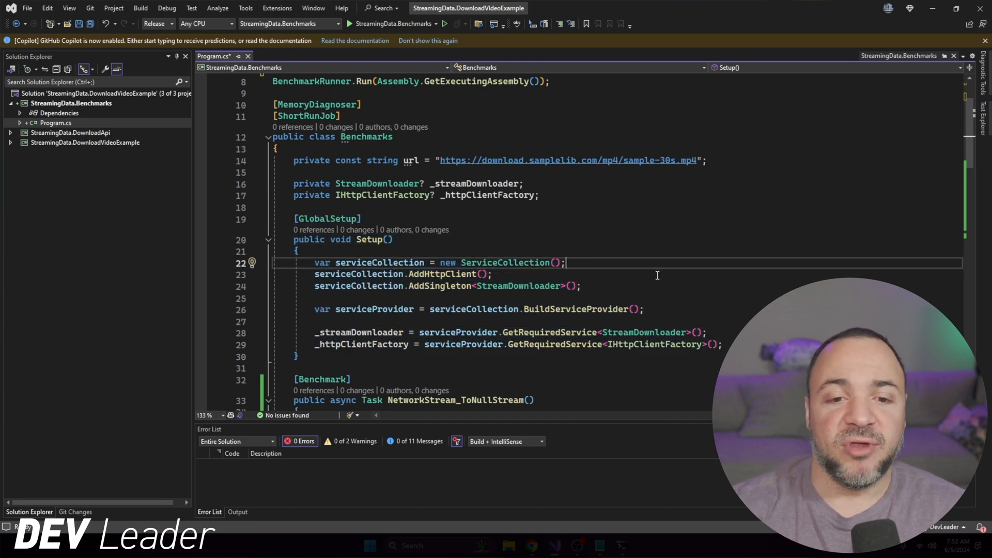
pyautogui.doubleClick(518, 285)
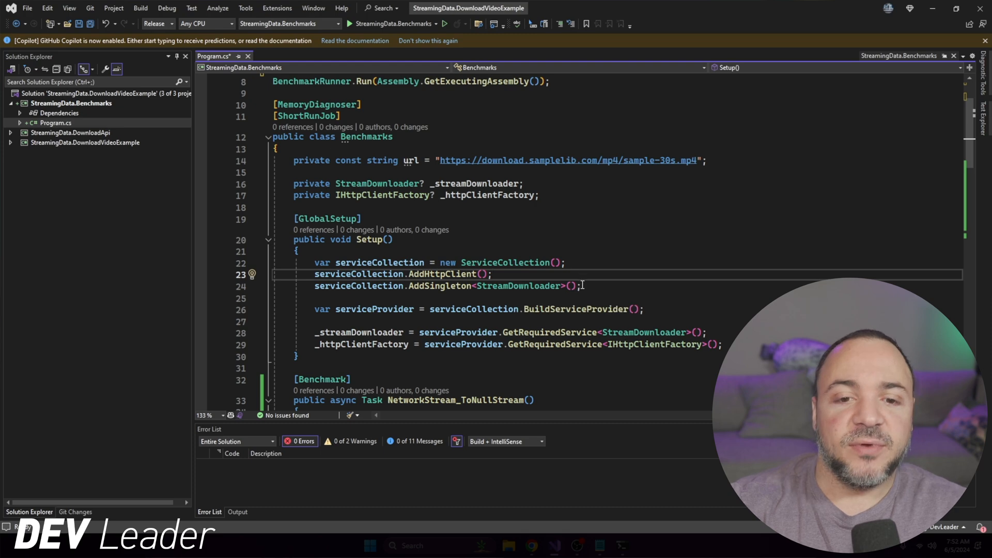
pyautogui.moveTo(314, 273); pyautogui.dragTo(580, 286)
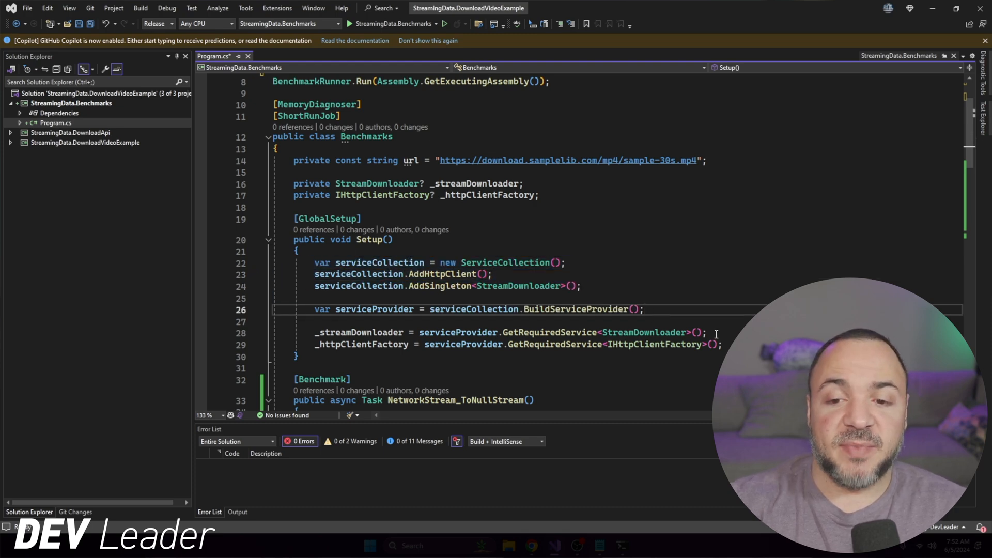
pyautogui.moveTo(298, 250); pyautogui.dragTo(707, 332)
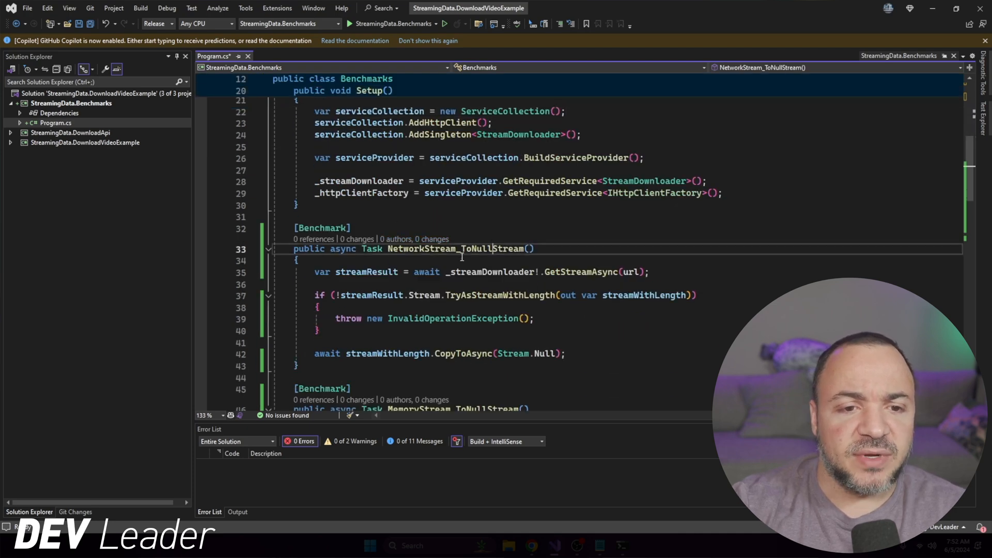
pyautogui.doubleClick(455, 249)
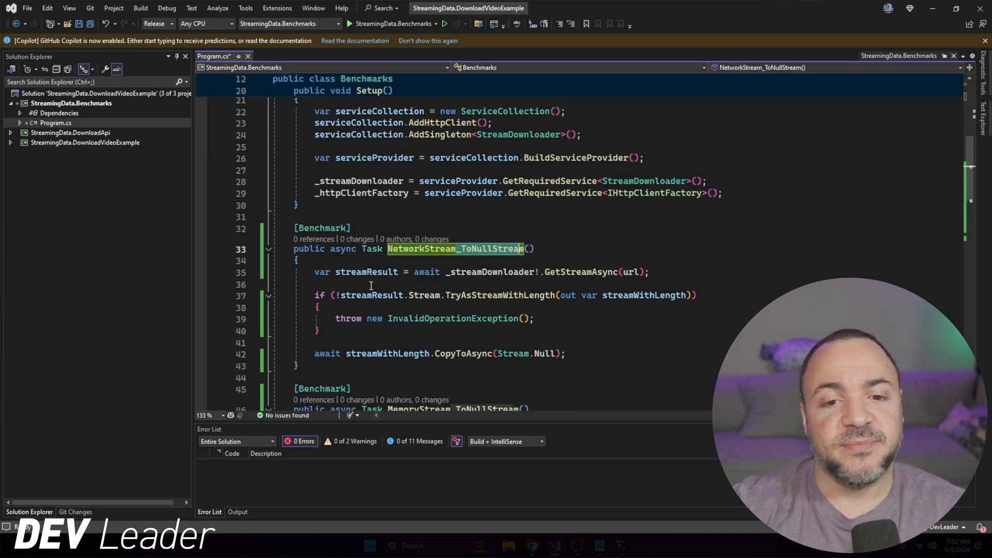
pyautogui.click(726, 194)
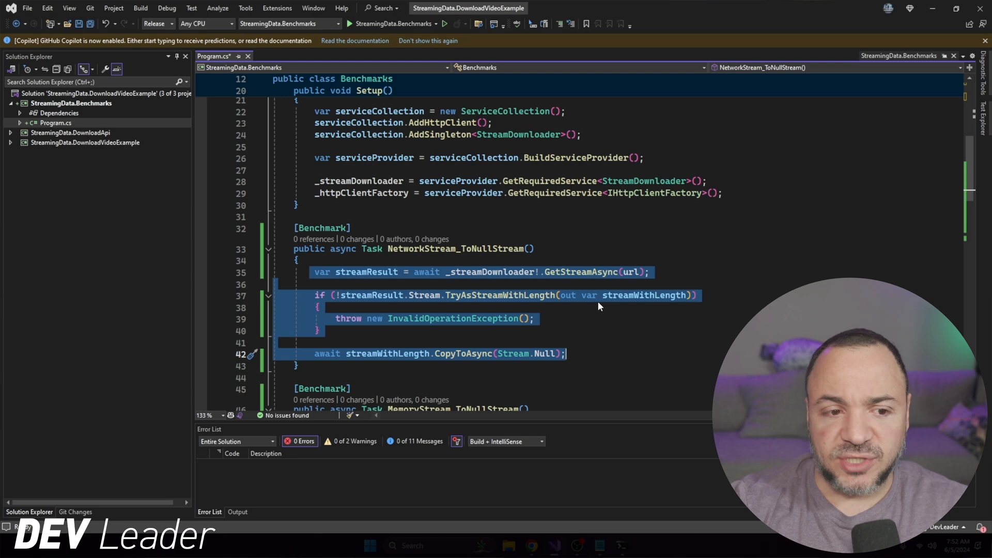
pyautogui.click(533, 249)
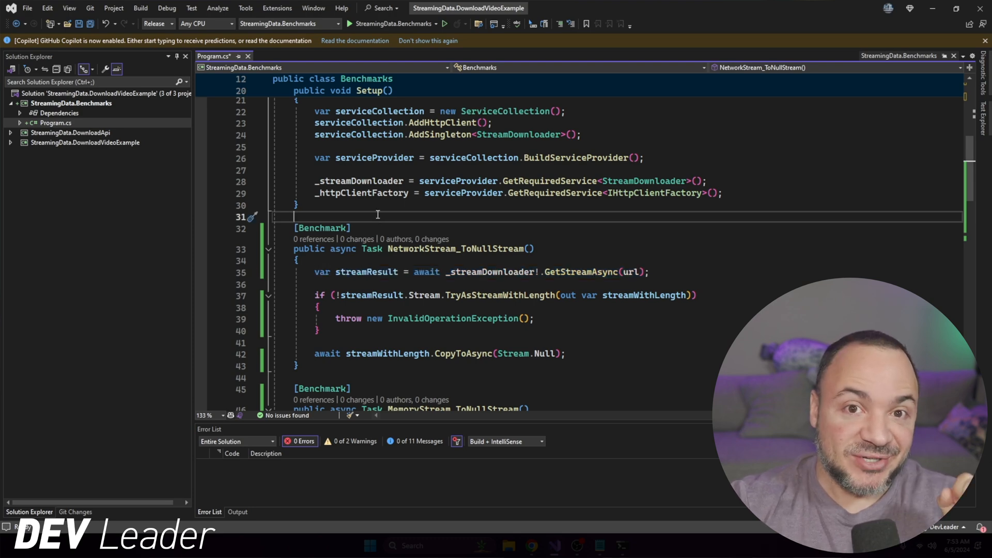
pyautogui.scroll(-3)
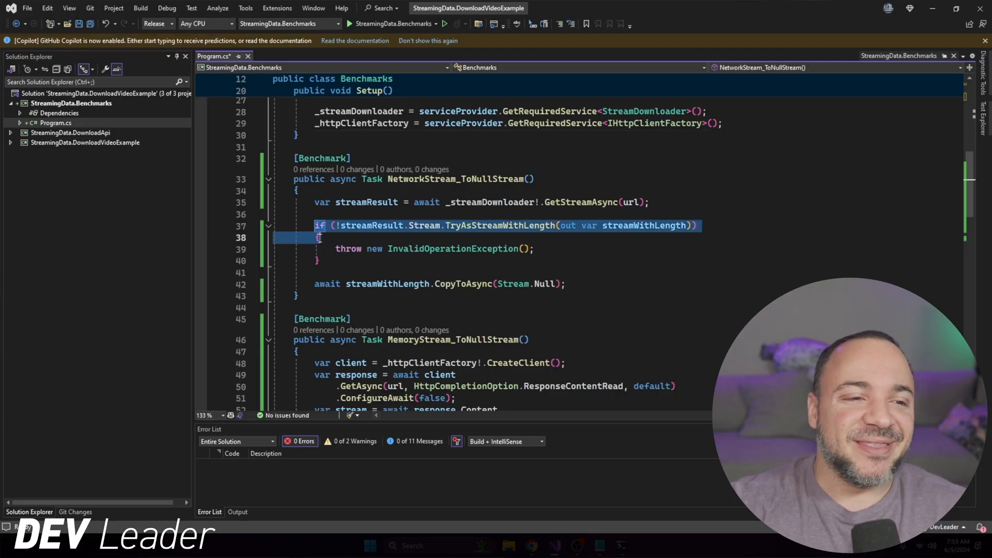
pyautogui.click(340, 261)
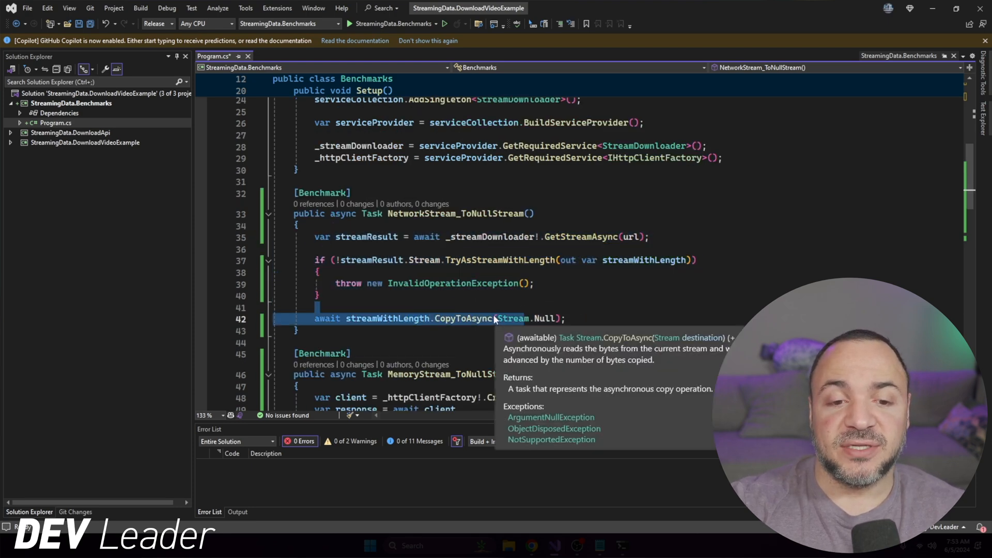
pyautogui.doubleClick(514, 318)
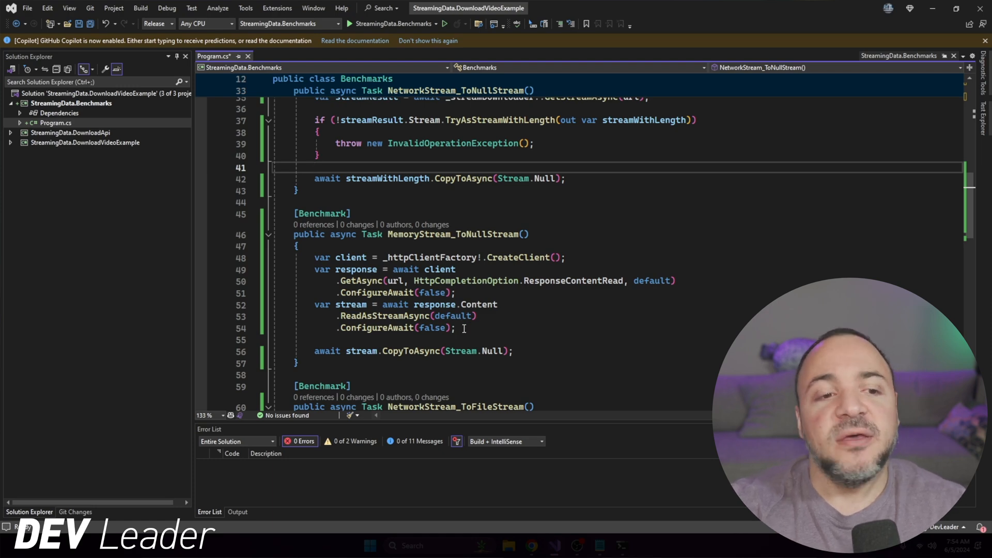
pyautogui.moveTo(314, 257); pyautogui.dragTo(455, 328)
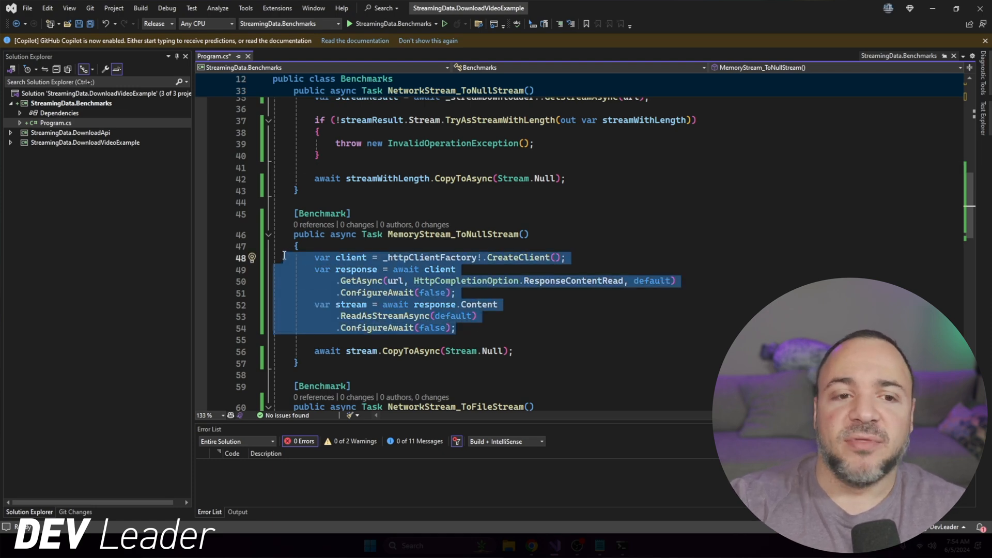
pyautogui.doubleClick(430, 258)
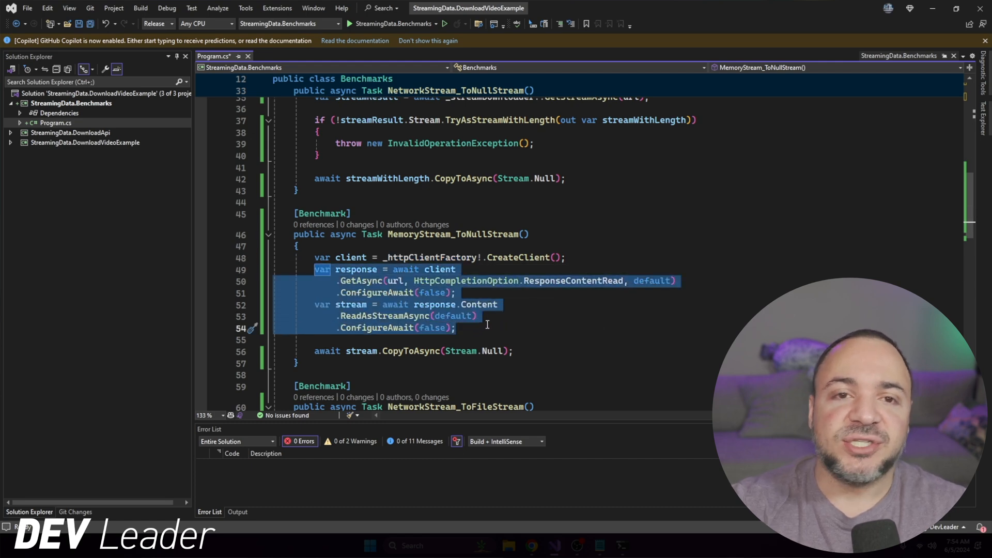
pyautogui.click(298, 246)
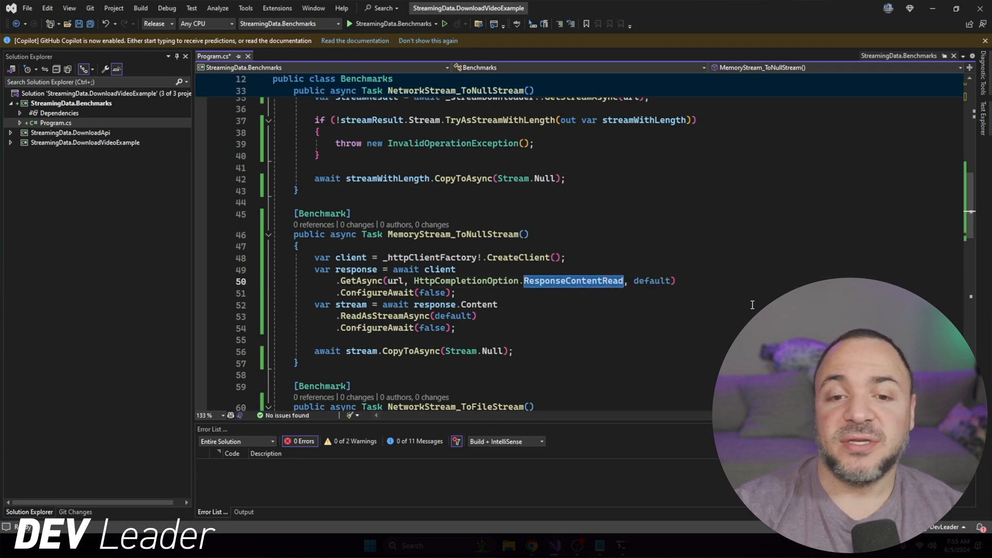
pyautogui.click(563, 258)
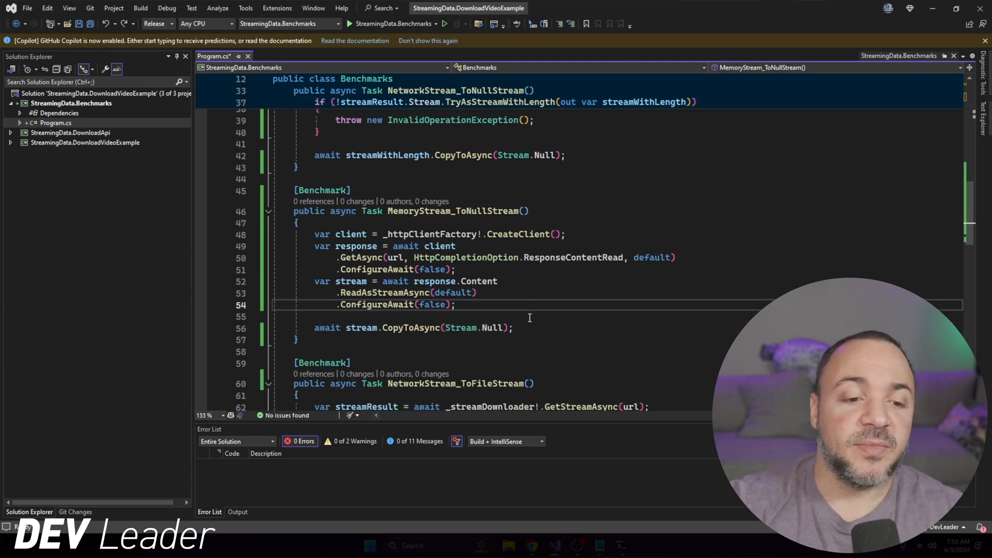
pyautogui.scroll(-3)
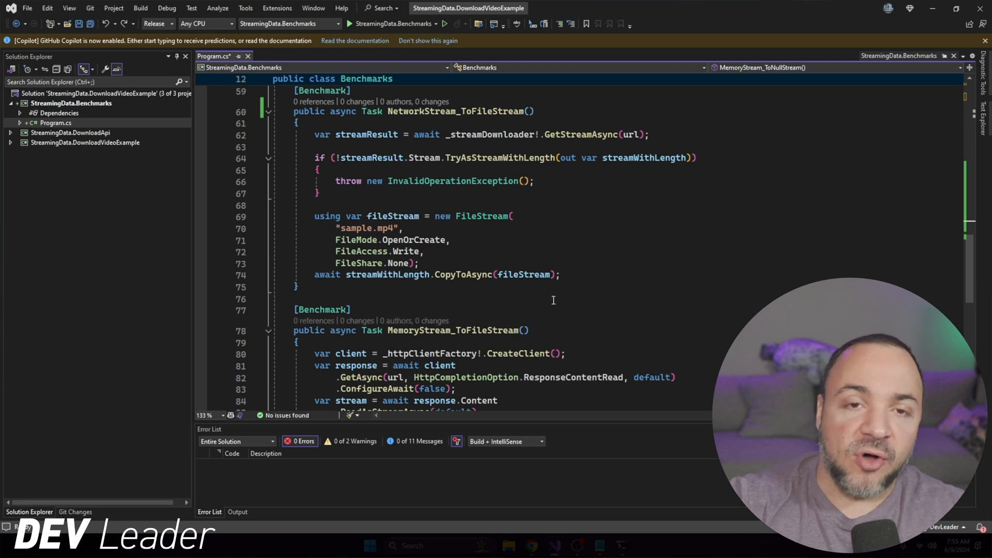
pyautogui.moveTo(582, 285)
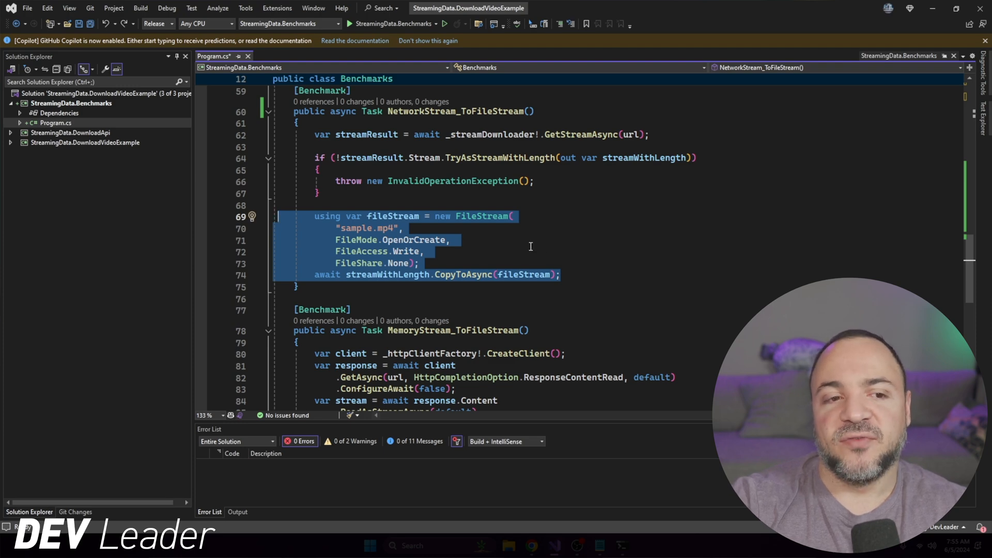
pyautogui.click(419, 263)
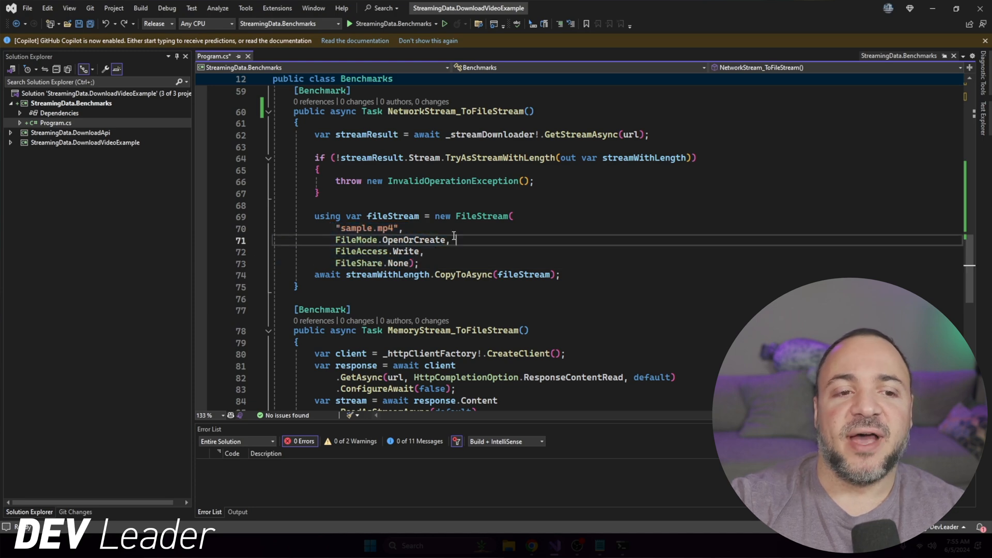
pyautogui.moveTo(336, 238); pyautogui.dragTo(450, 238)
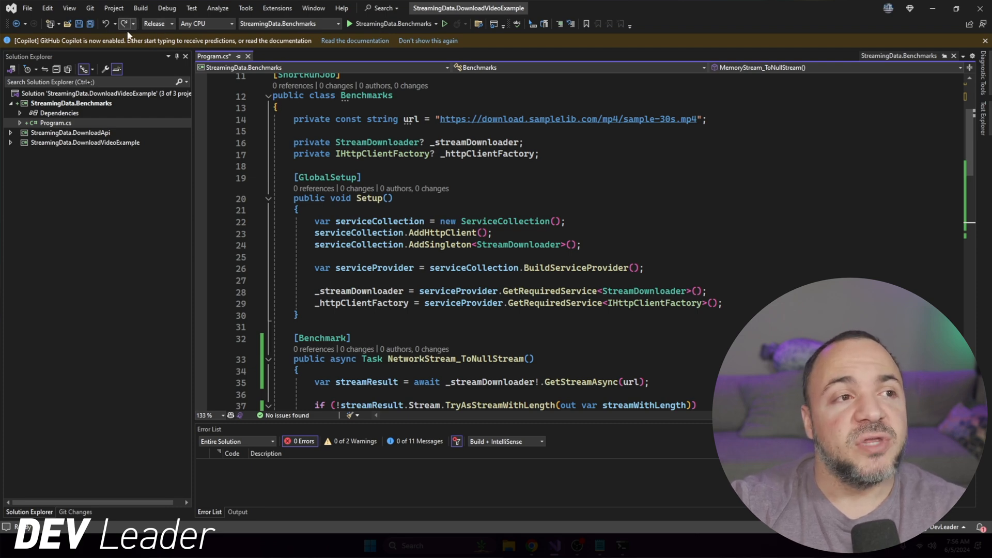
pyautogui.moveTo(168, 73)
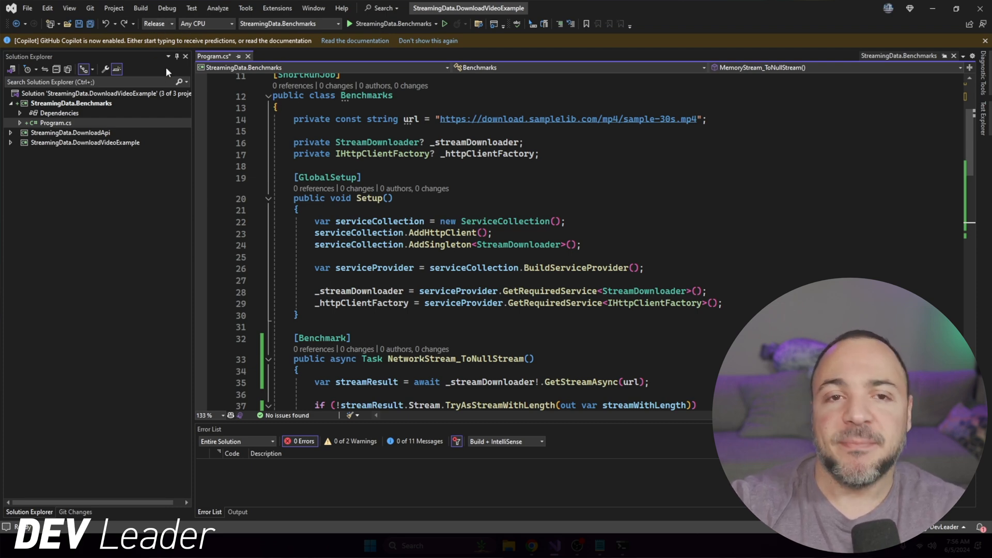
pyautogui.moveTo(521, 208)
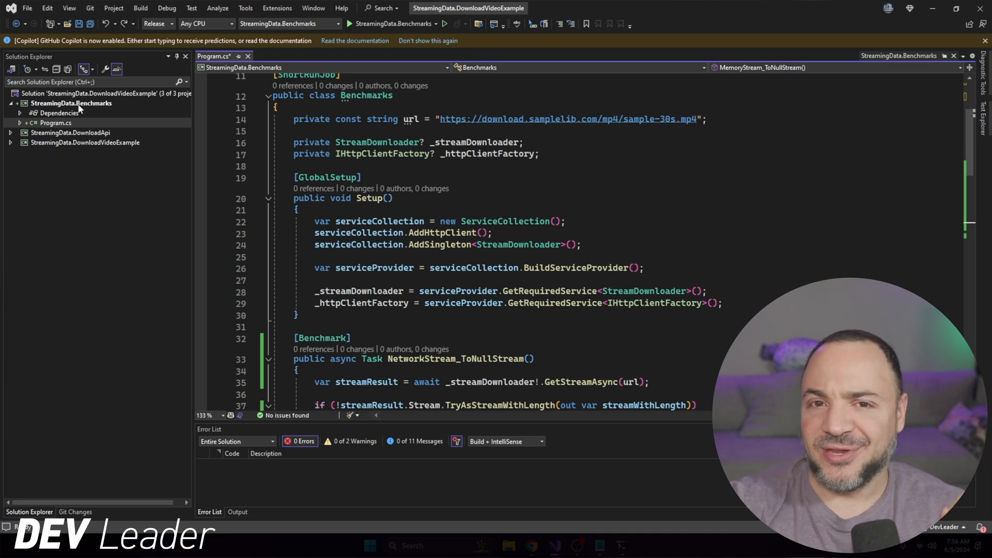
# Show the context-menu actions for the StreamingData.Benchmarks project in Solution Explorer
pyautogui.rightClick(71, 104)
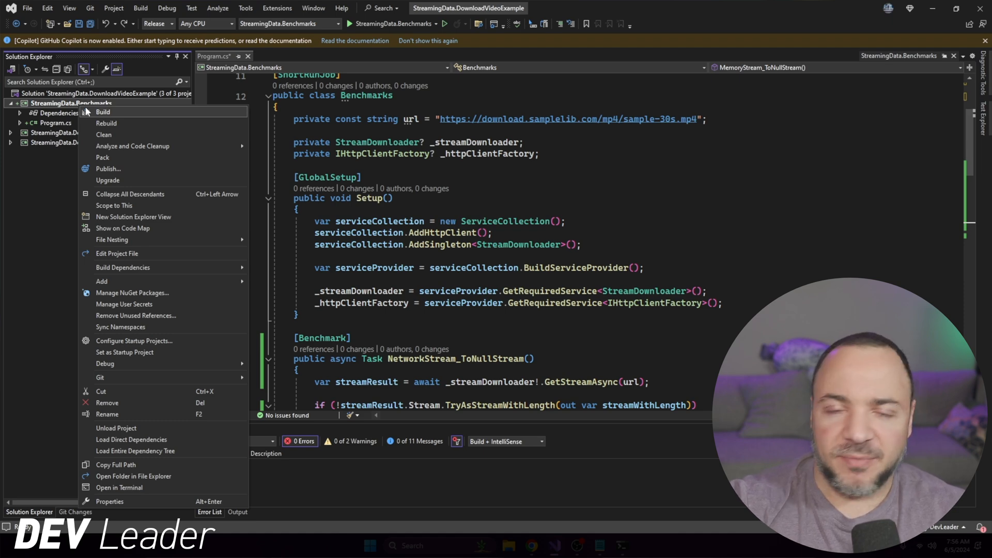
pyautogui.moveTo(115, 363)
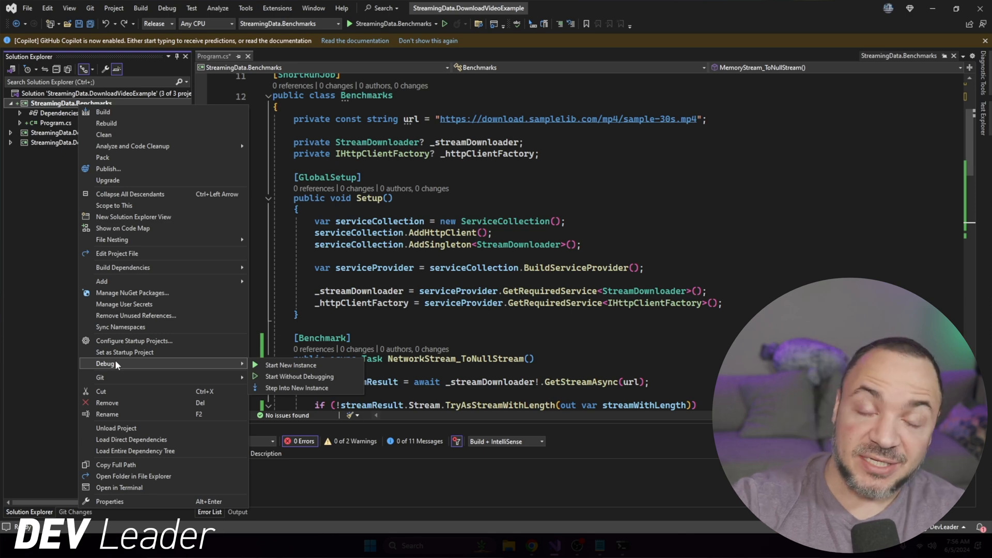
pyautogui.moveTo(304, 376)
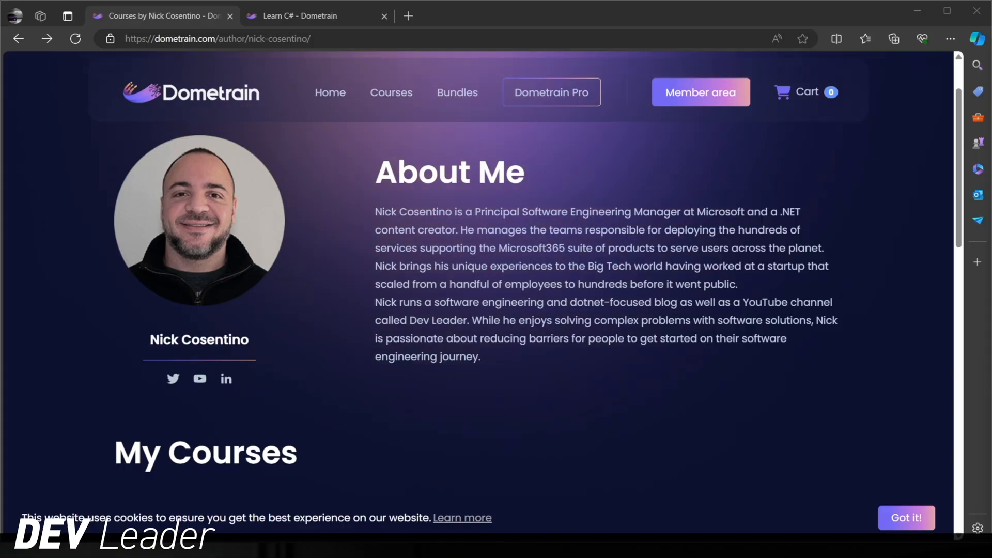
# Scroll the Dometrain author page down to the My Courses list of C# courses
pyautogui.scroll(-3)
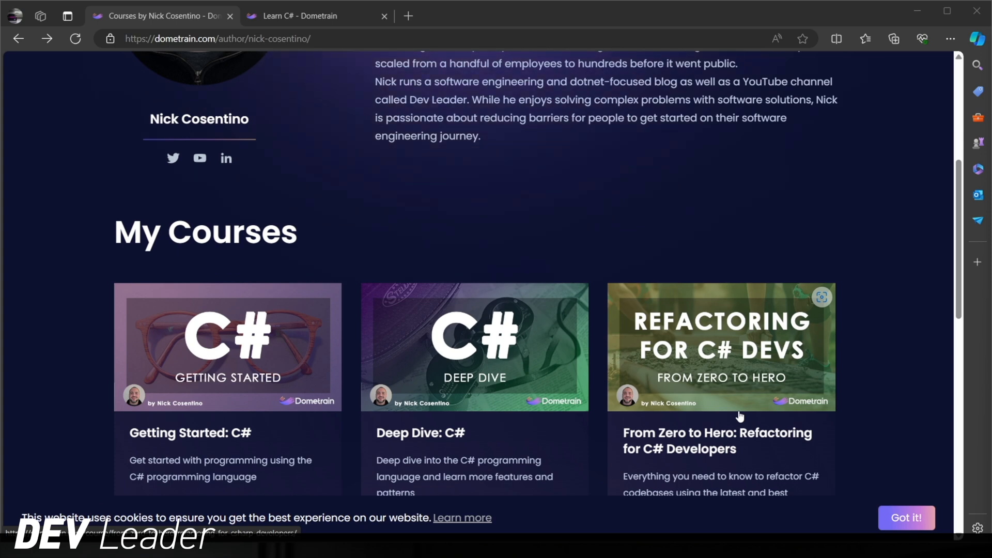
pyautogui.moveTo(761, 417)
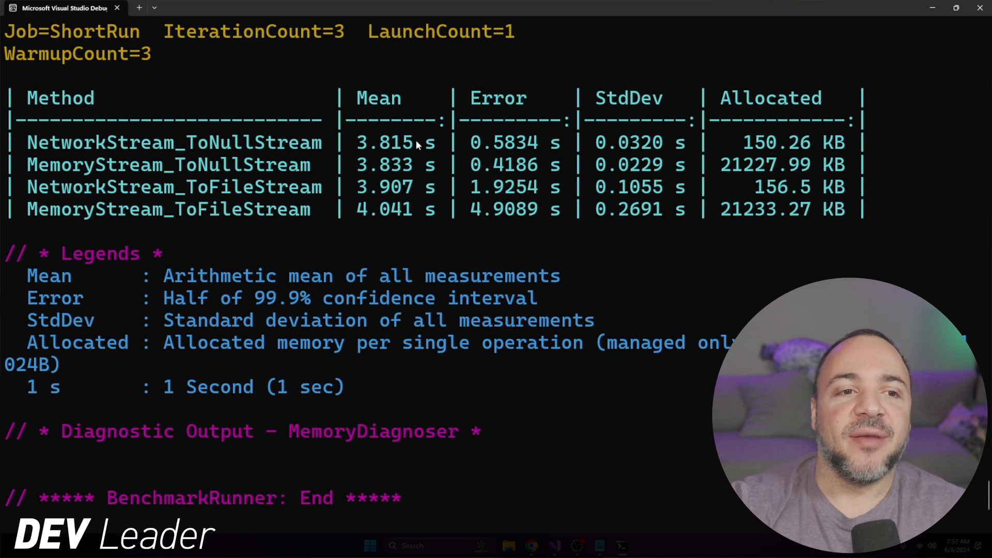
pyautogui.moveTo(271, 120)
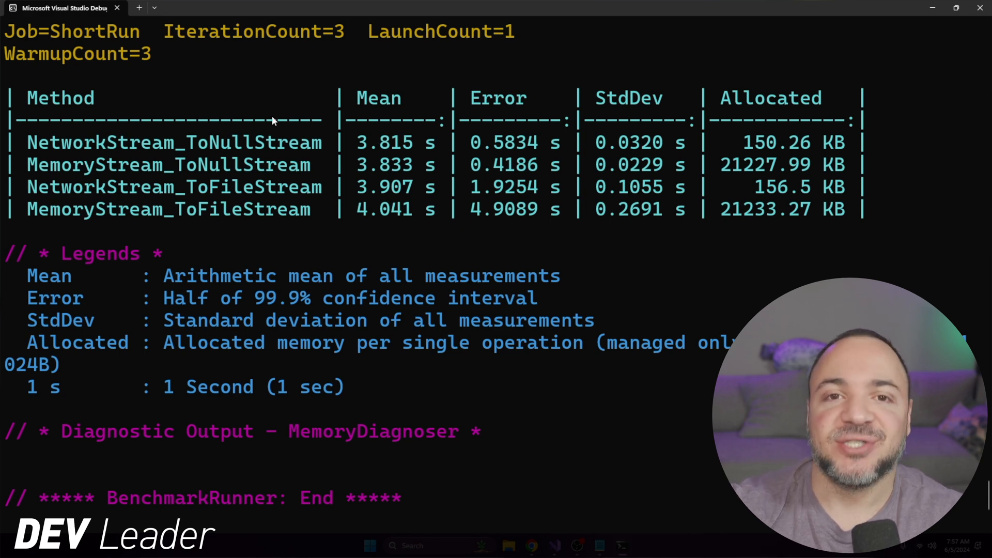
pyautogui.moveTo(187, 107)
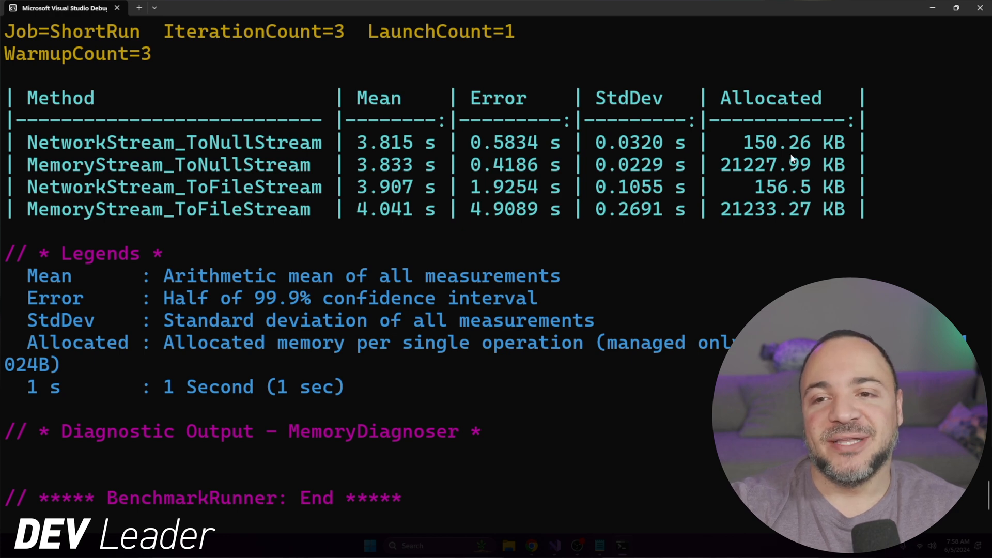
pyautogui.moveTo(766, 161)
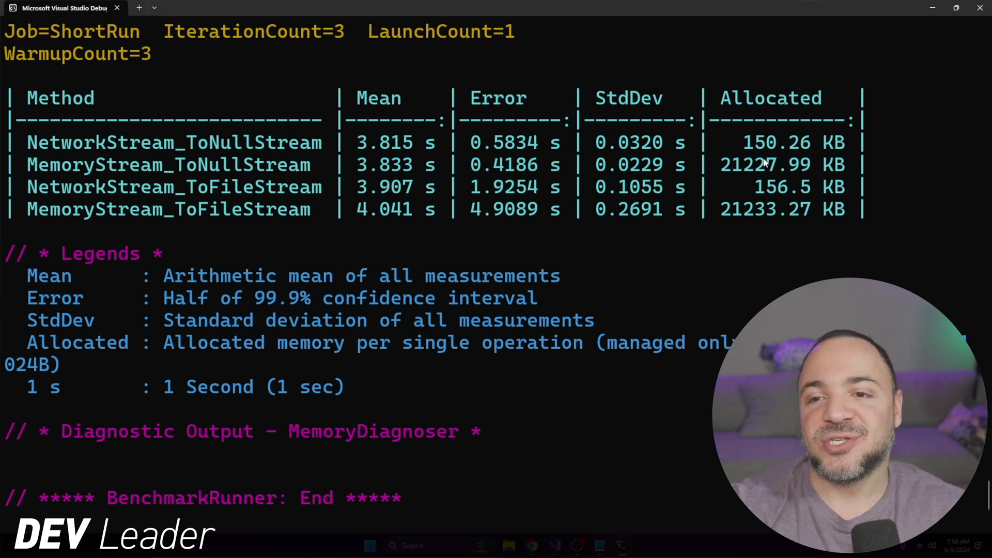
pyautogui.moveTo(746, 163)
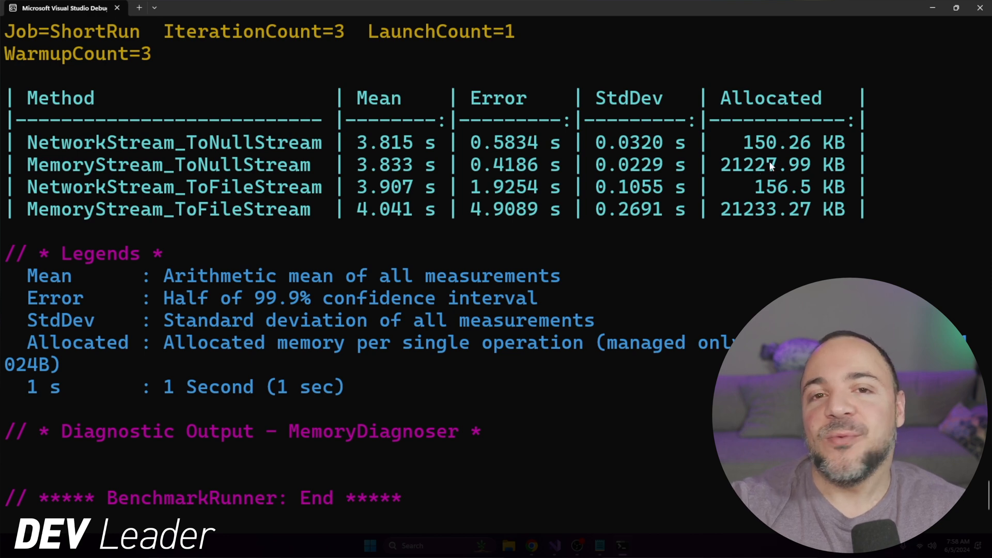
pyautogui.moveTo(763, 179)
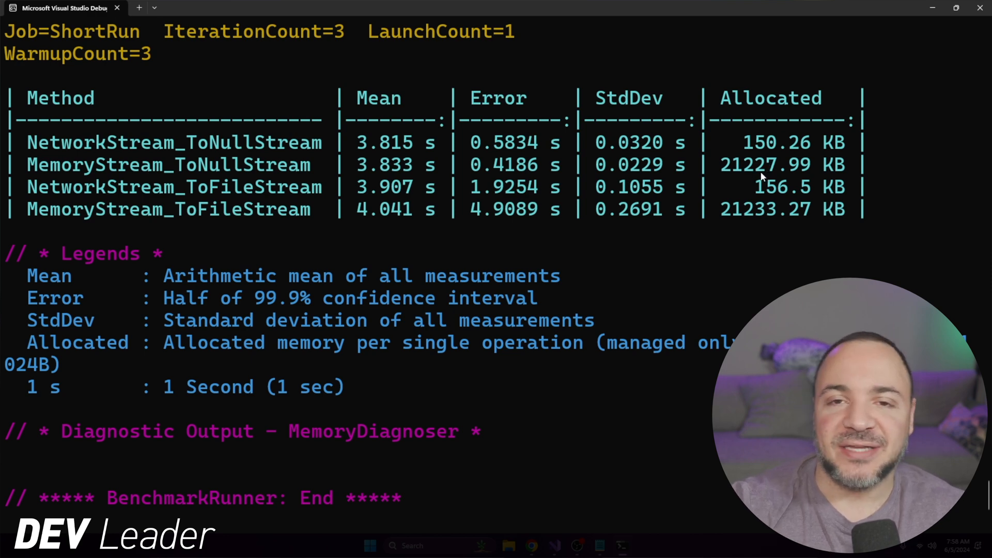
pyautogui.doubleClick(766, 165)
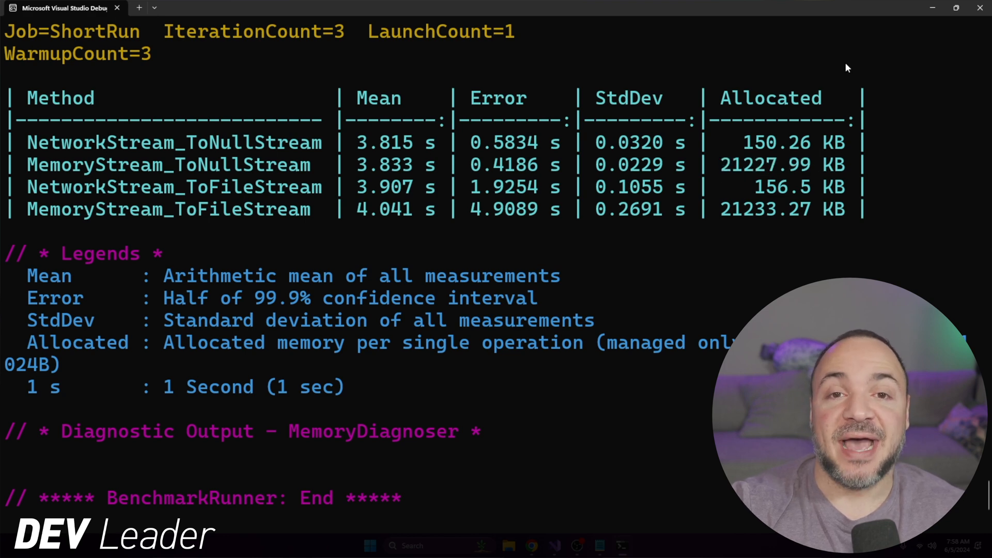
pyautogui.moveTo(766, 142)
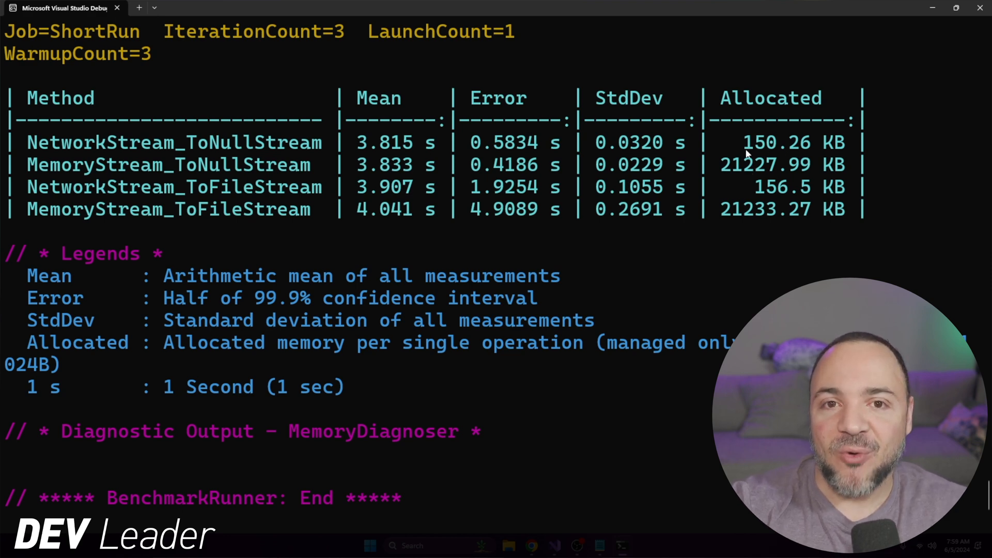
pyautogui.moveTo(763, 166)
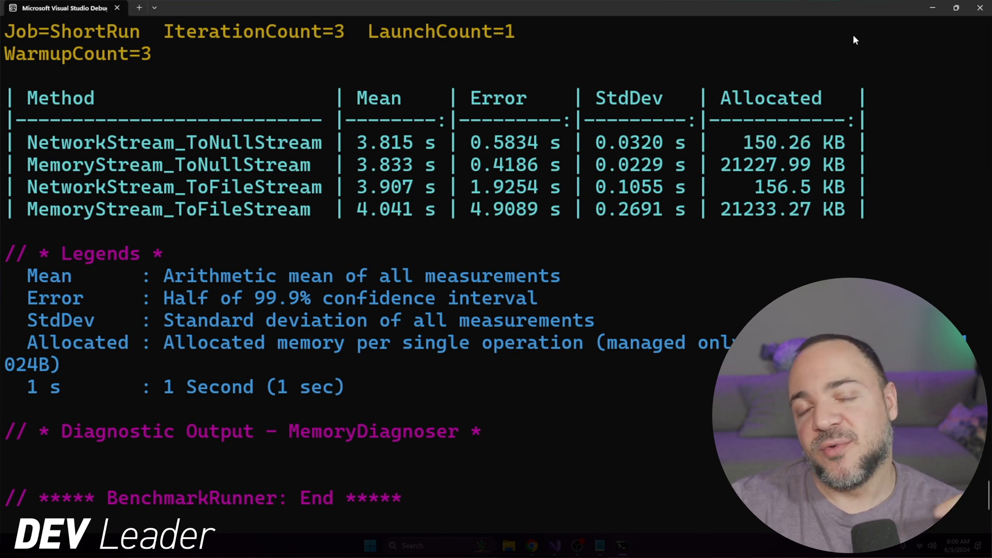
pyautogui.moveTo(856, 69)
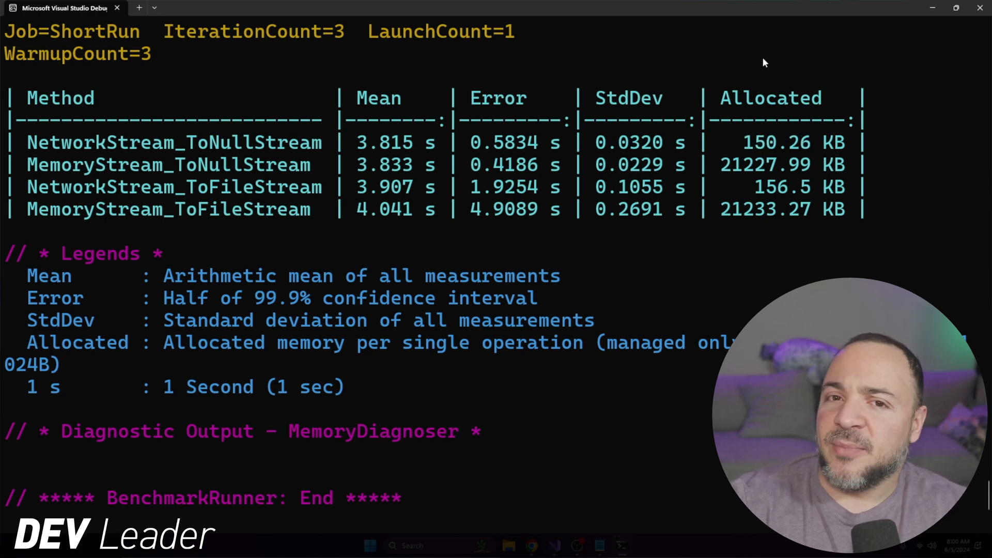
pyautogui.moveTo(879, 63)
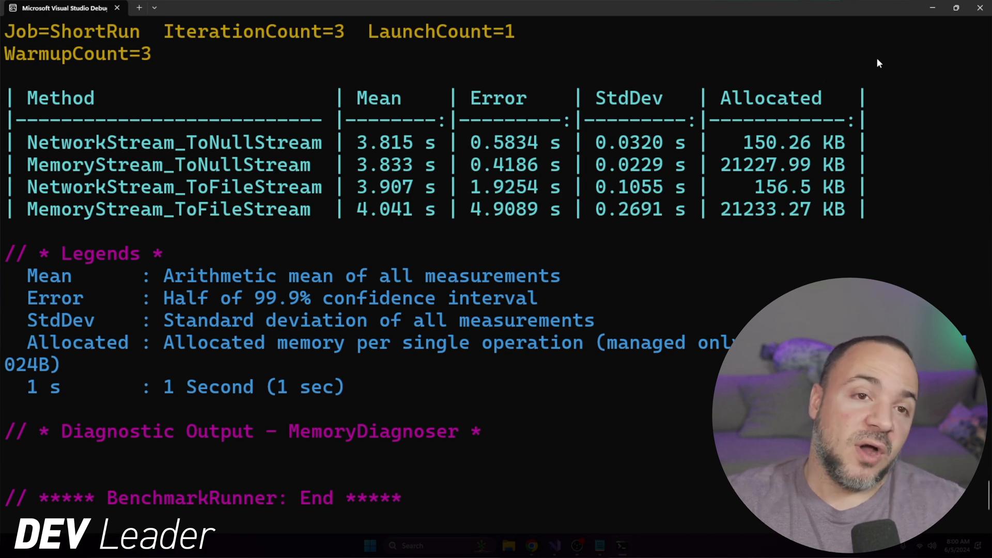
pyautogui.moveTo(917, 112)
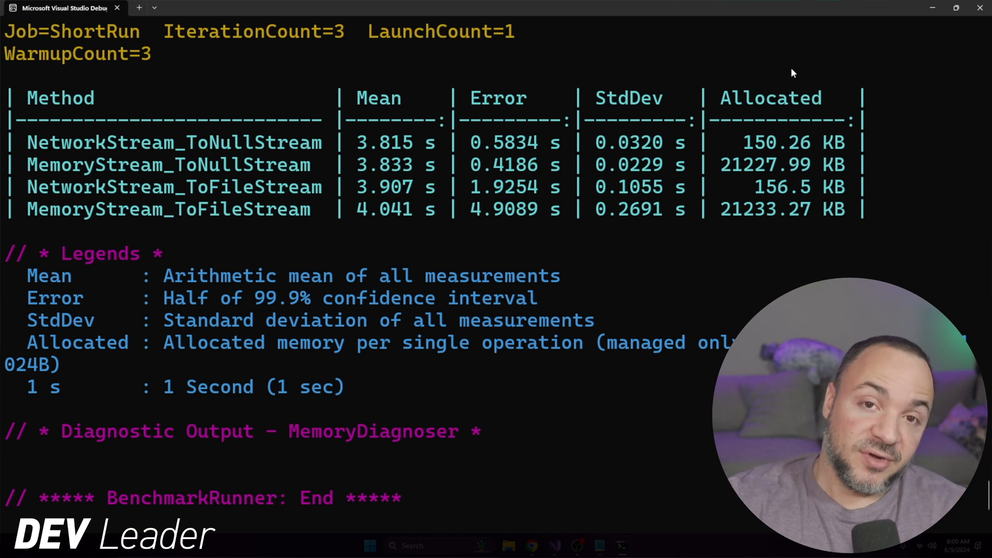
pyautogui.moveTo(819, 96)
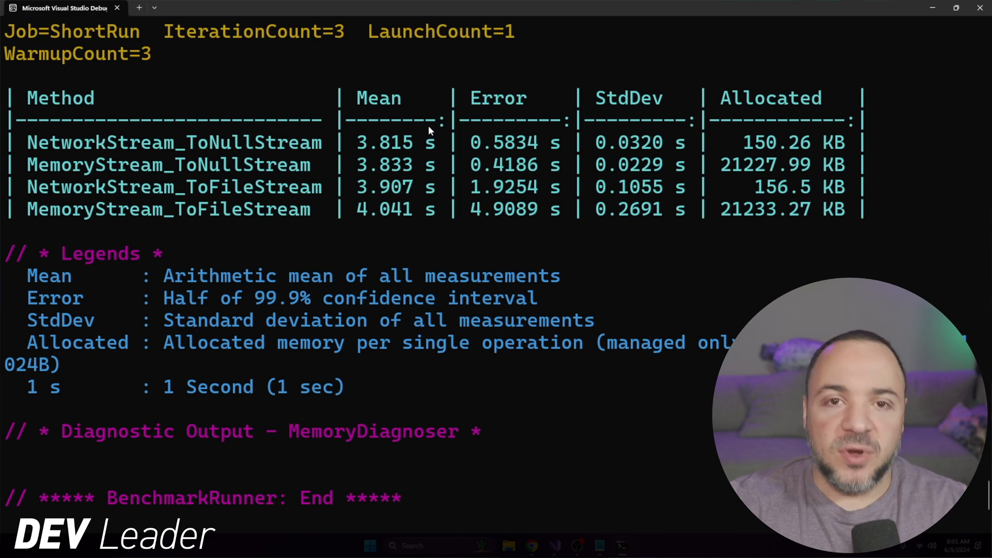
pyautogui.moveTo(427, 162)
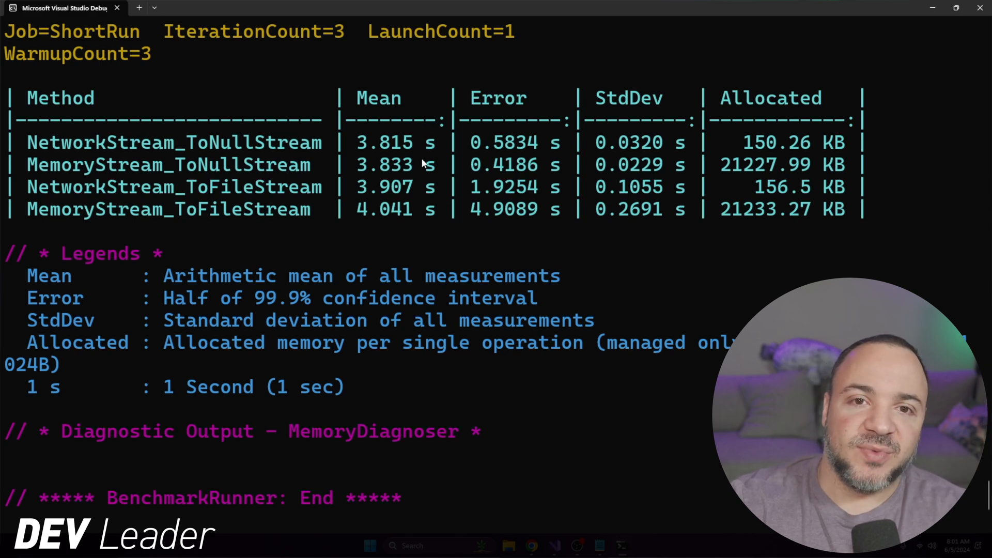